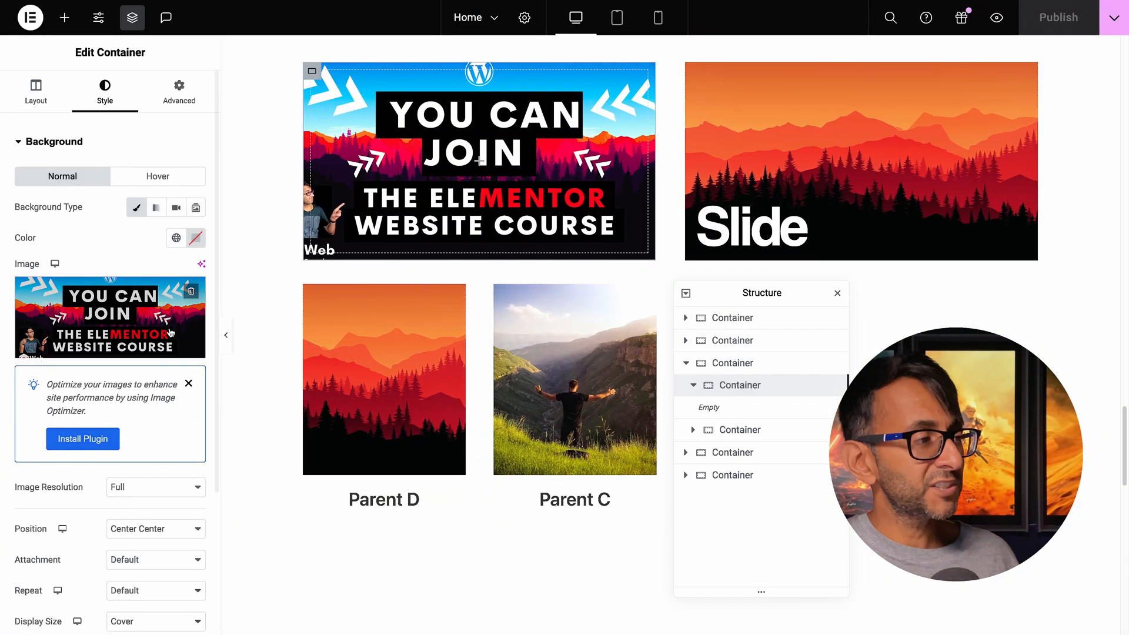
# - Review the course-banner container's layout and background image, then go to its Advanced settings
pyautogui.click(34, 92)
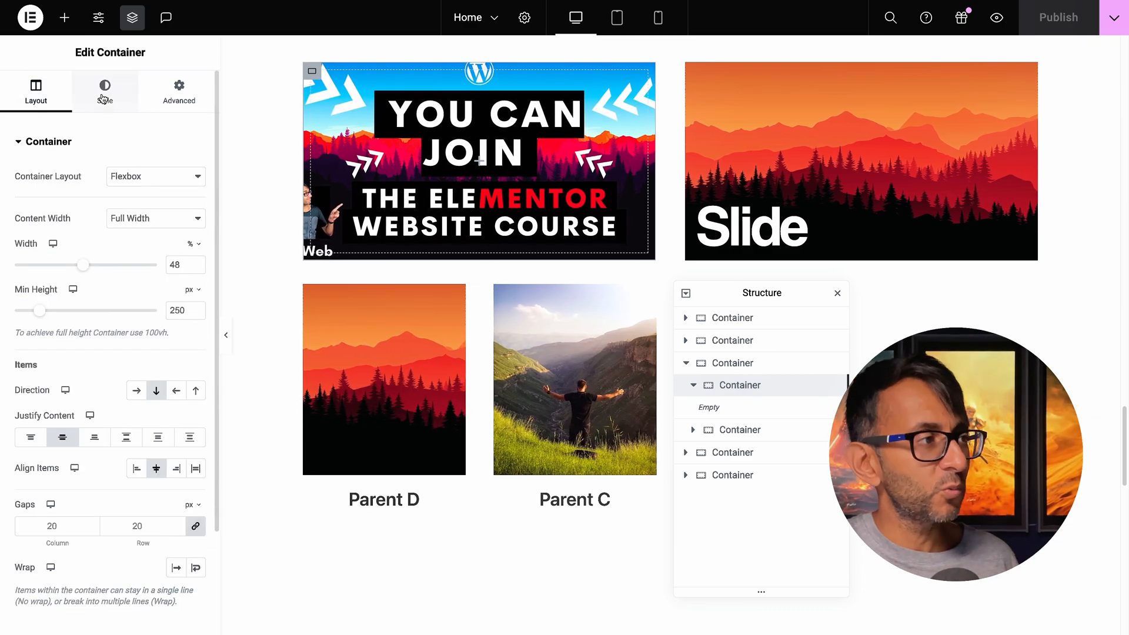
pyautogui.click(105, 92)
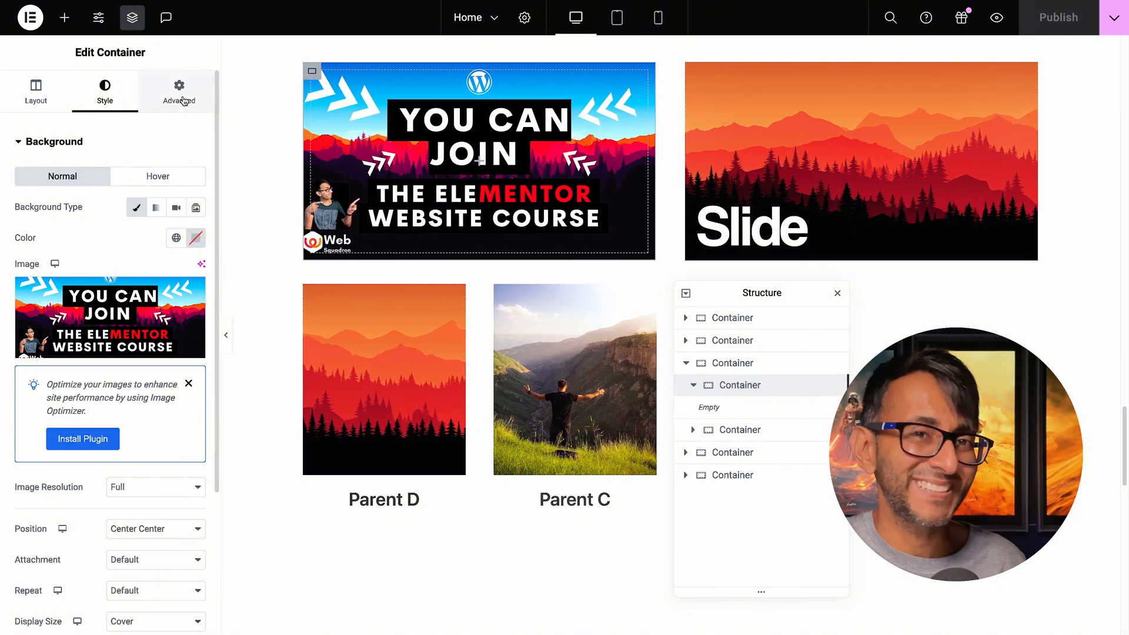
pyautogui.click(178, 90)
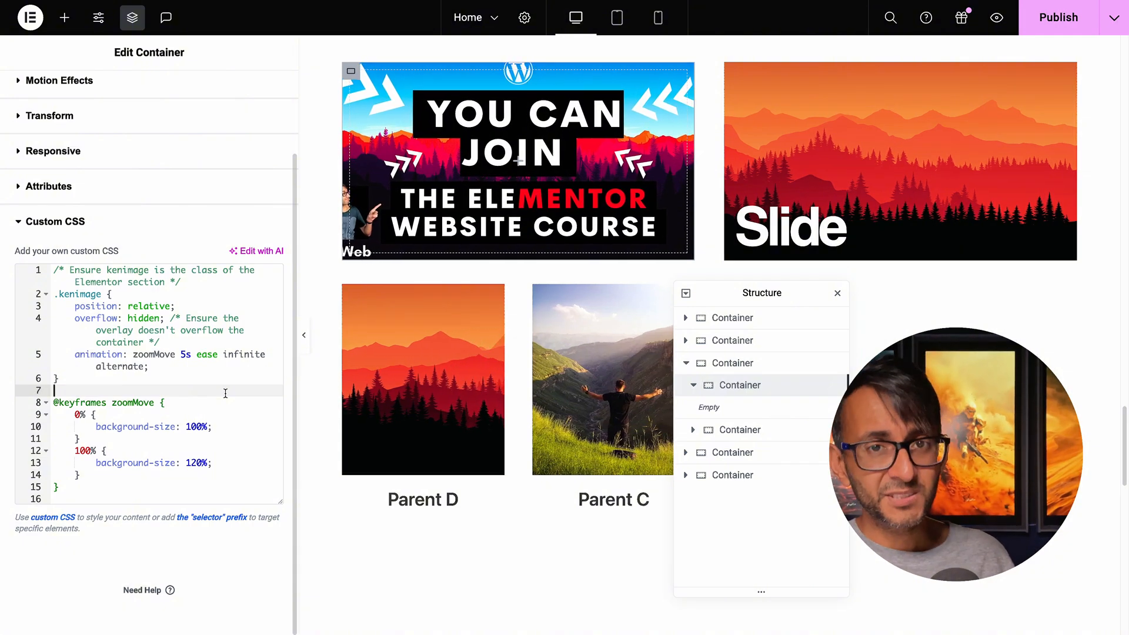
# - Give the banner custom CSS: .kenimage zoomMove 100% to 120%, 5s ease infinite alternate
pyautogui.doubleClick(154, 354)
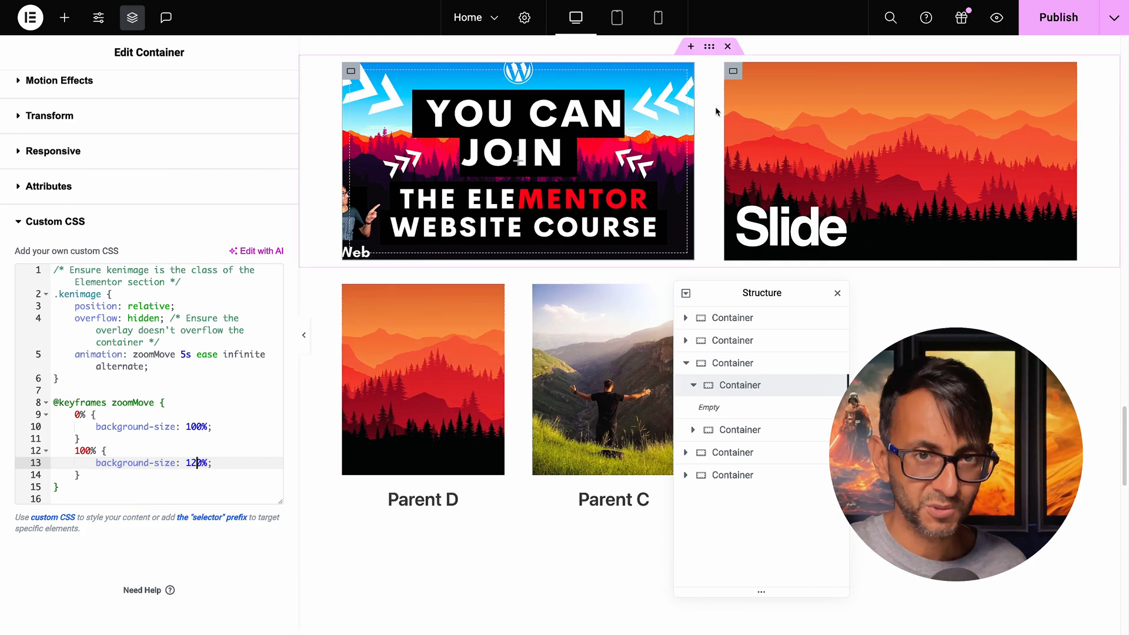
pyautogui.click(244, 92)
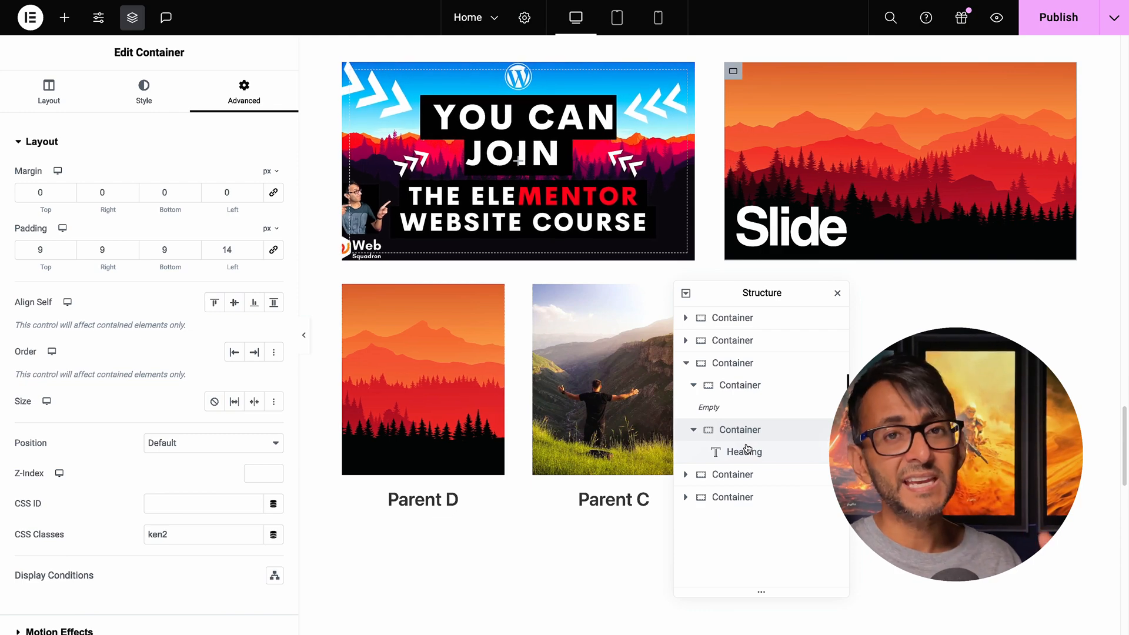
# - Check the Slide container's red forest landscape background image in the Media Library, keeping it
pyautogui.click(143, 93)
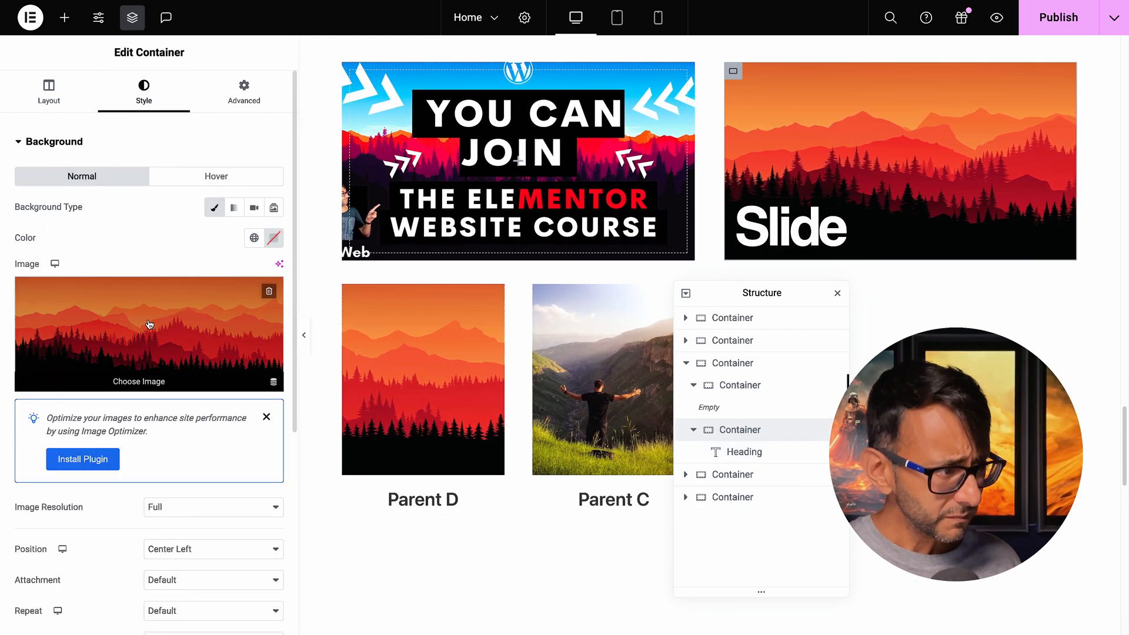
pyautogui.click(149, 334)
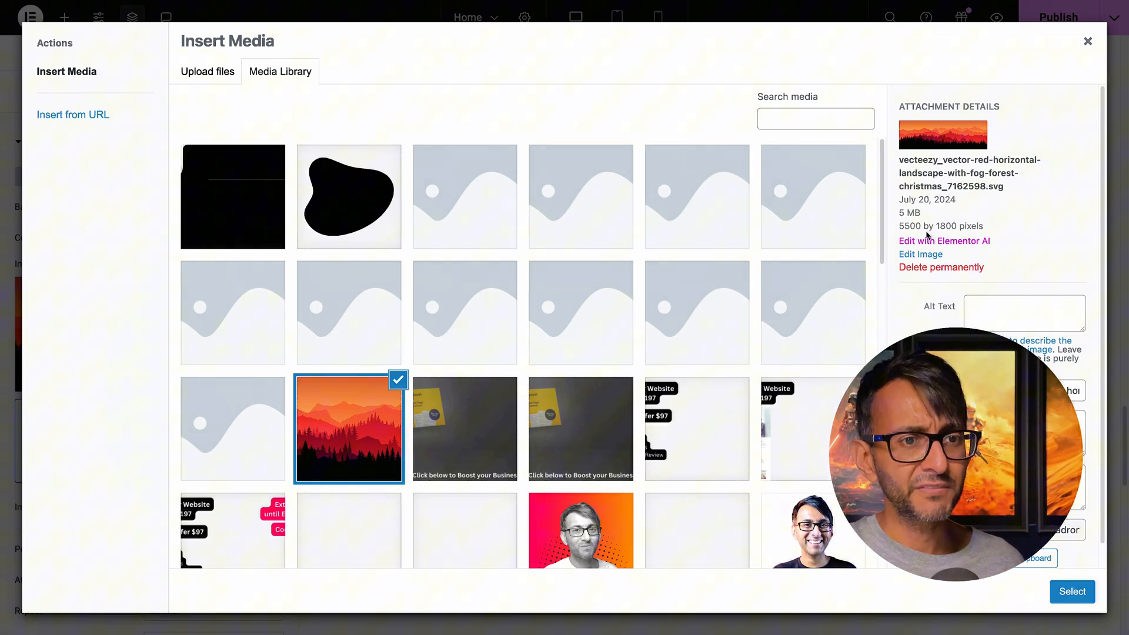
pyautogui.click(1072, 591)
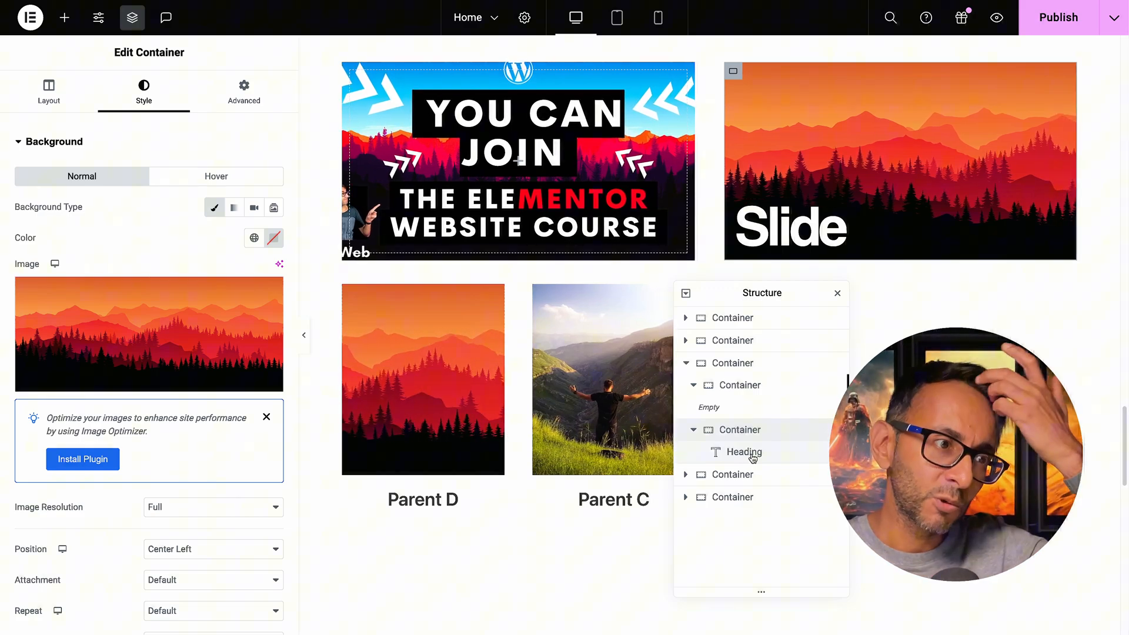
pyautogui.click(244, 92)
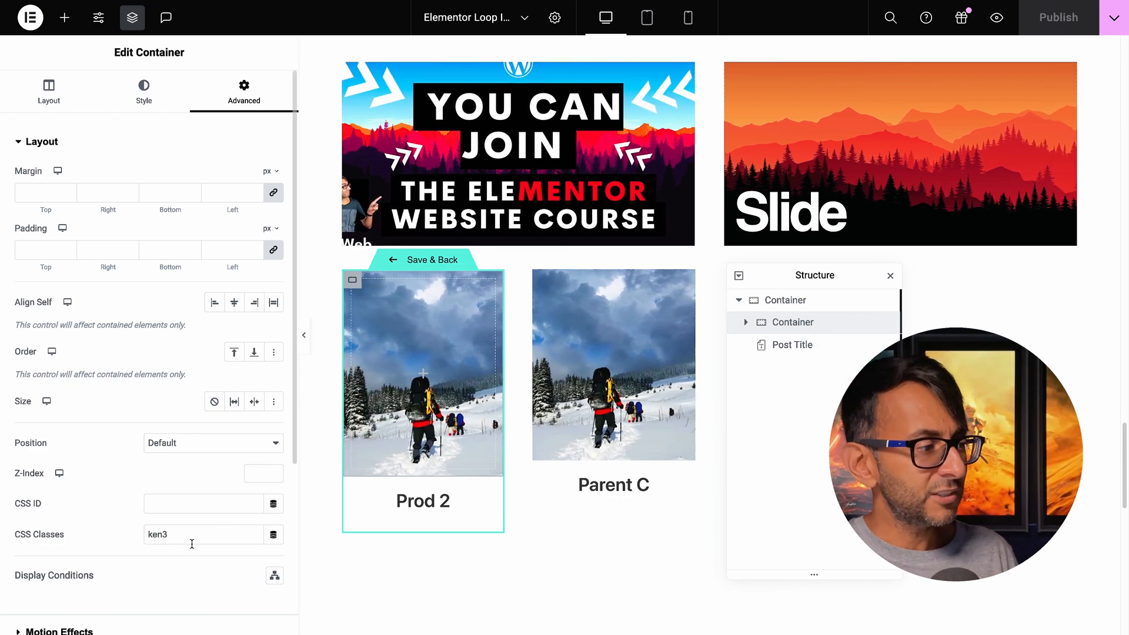
# - Check the card container's background, set to the dynamic Featured Image
pyautogui.click(144, 92)
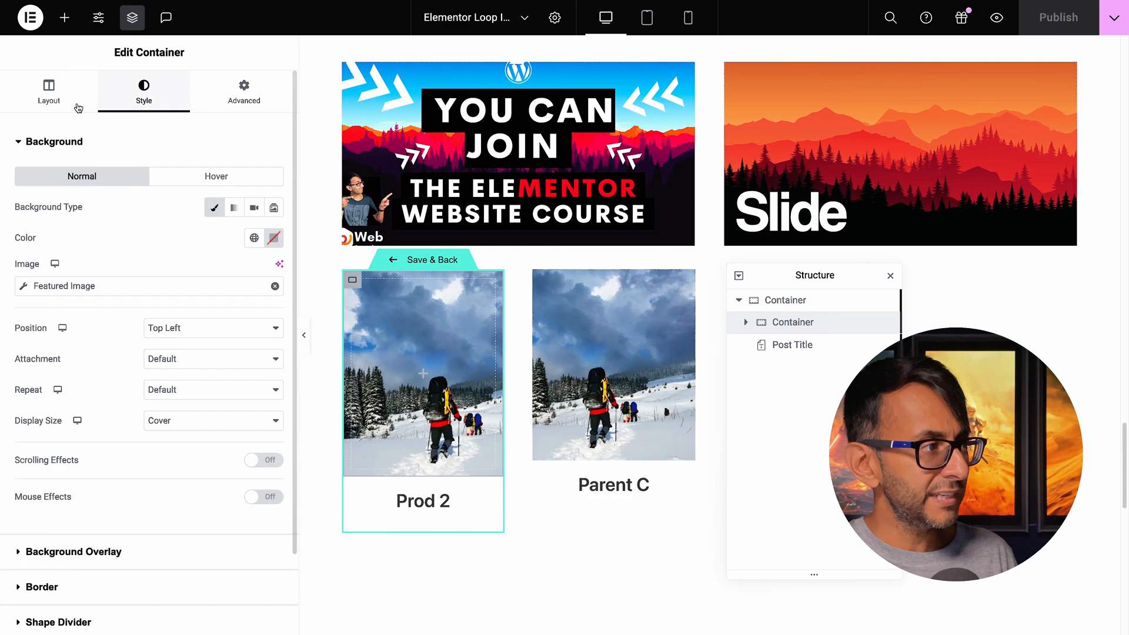